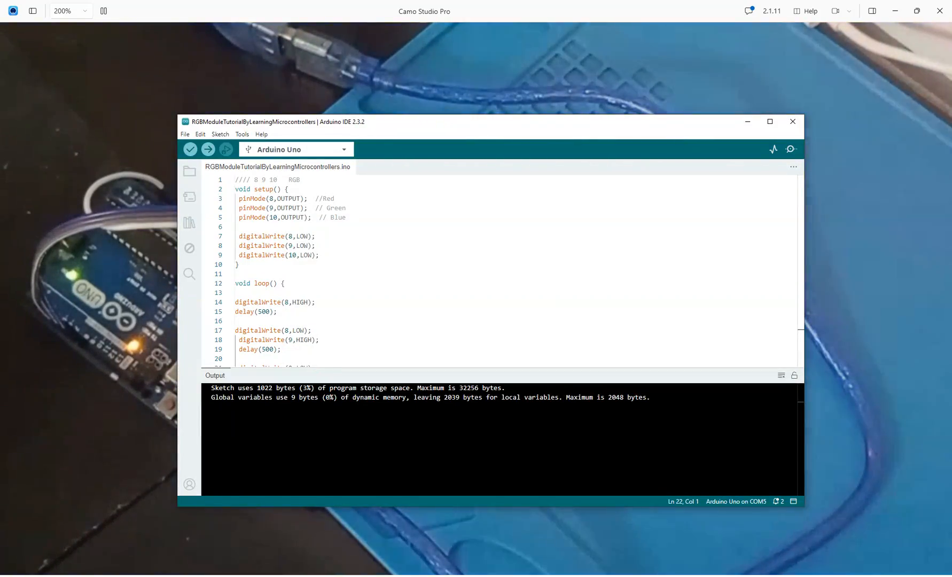
Review the finished RGB sketch's setup and loop code and compile output, then switch sketch windows.
{"action": "left_click", "coordinate": [491, 154]}
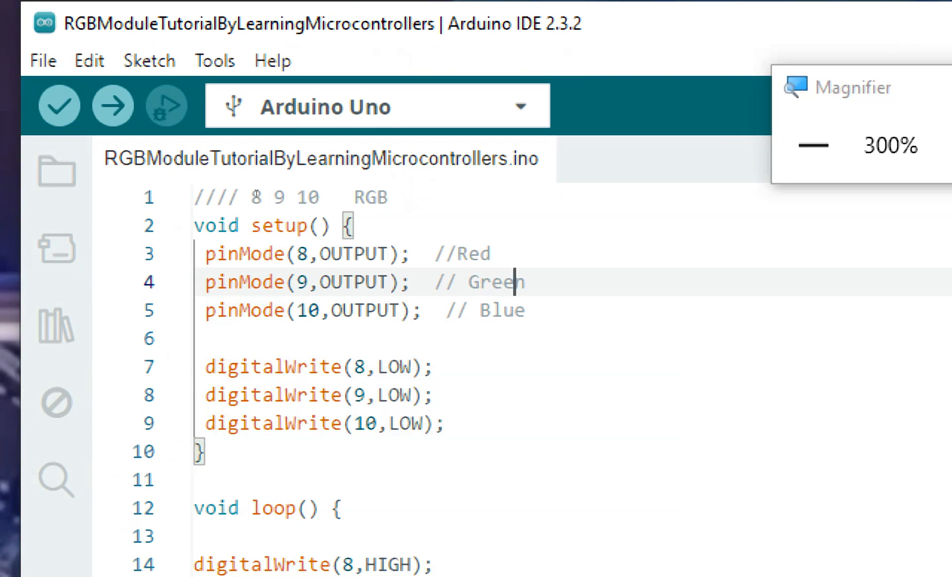
{"action": "left_click_drag", "start_coordinate": [205, 254], "coordinate": [525, 280]}
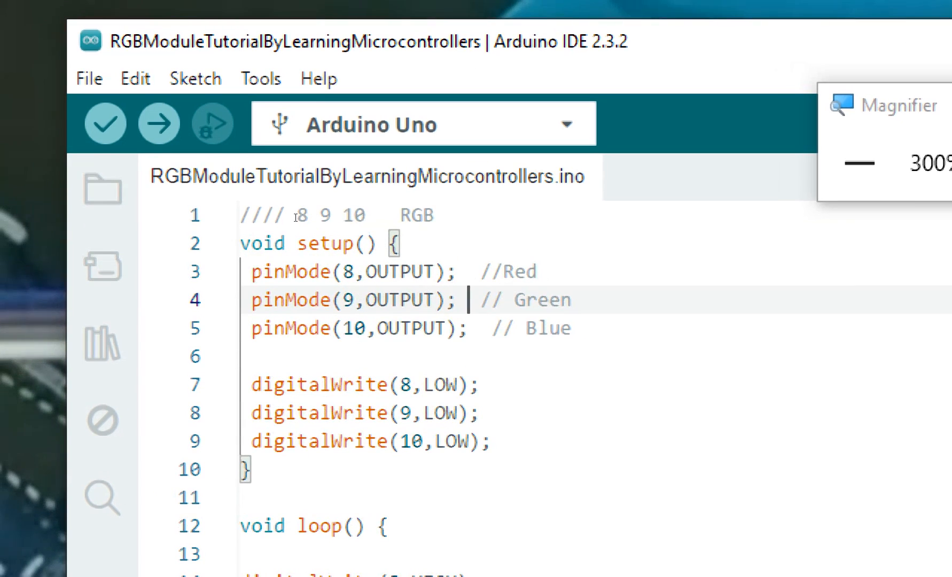
{"action": "left_click_drag", "start_coordinate": [251, 384], "coordinate": [491, 441]}
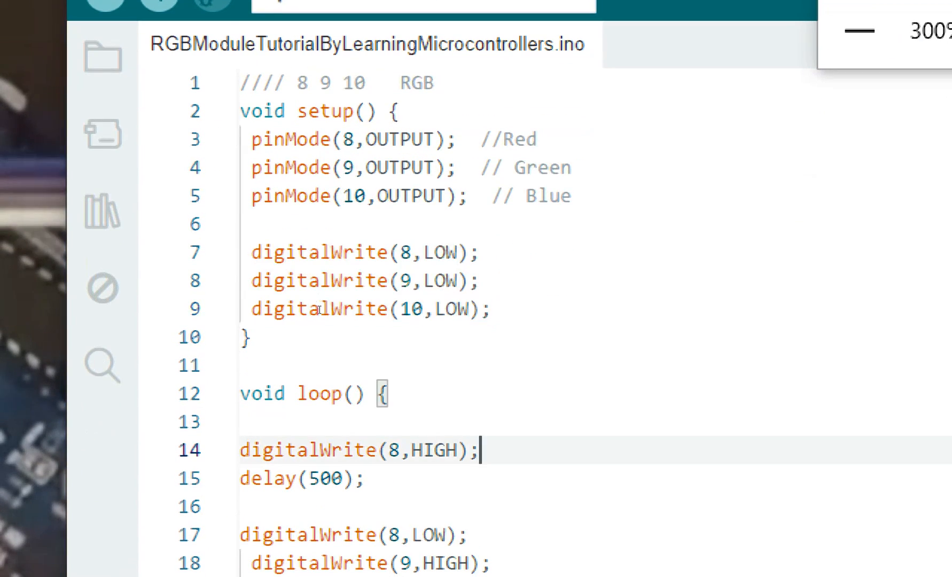
{"action": "scroll", "scroll_direction": "down", "scroll_amount": 3}
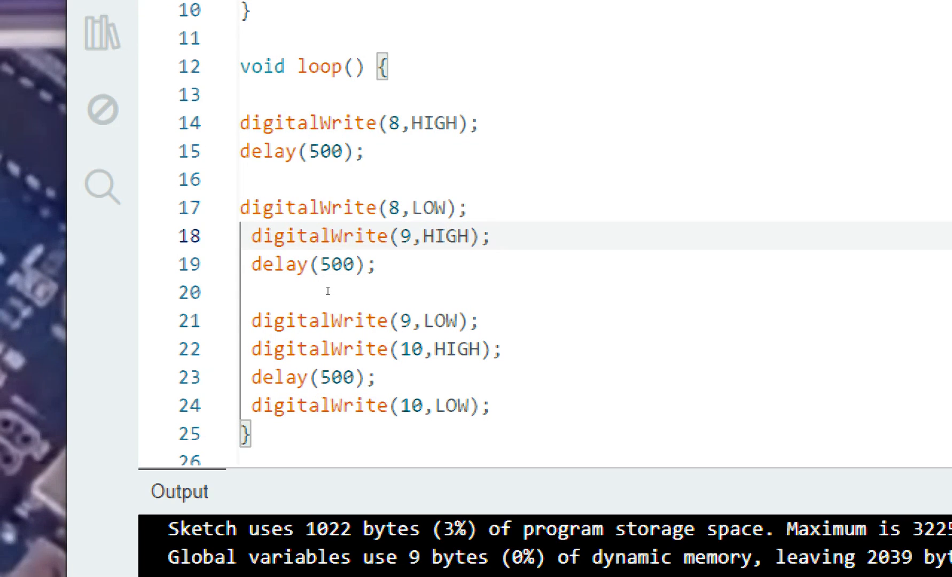
{"action": "double_click", "coordinate": [371, 236]}
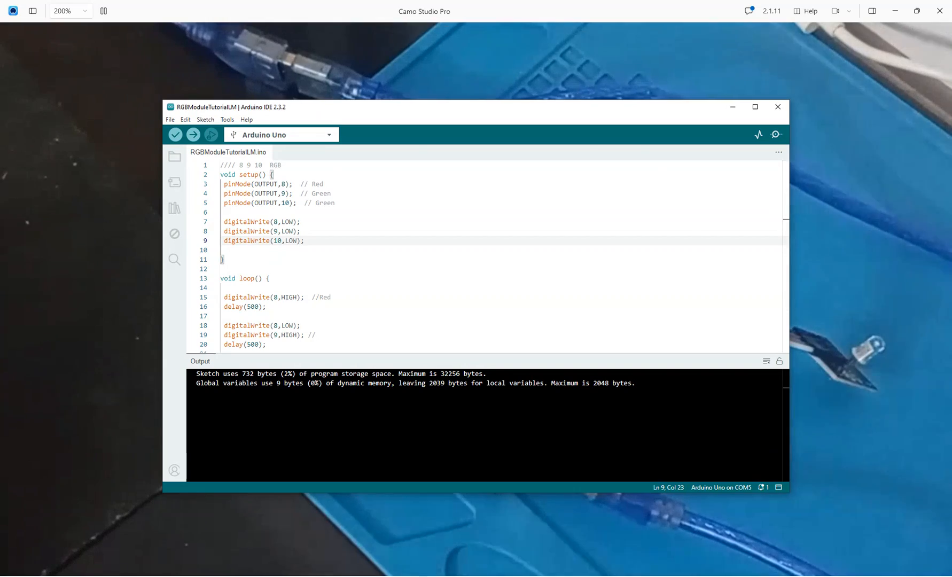
Save the new sketch in Documents as RGBModuleTutorialByLearningMicrocontrollers via Save As.
{"action": "left_click", "coordinate": [485, 161]}
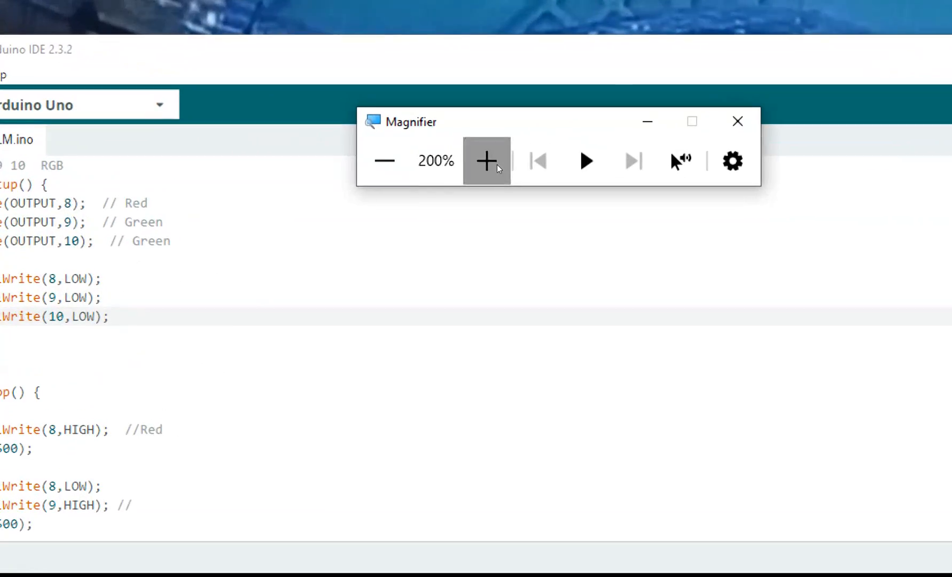
{"action": "left_click", "coordinate": [483, 205]}
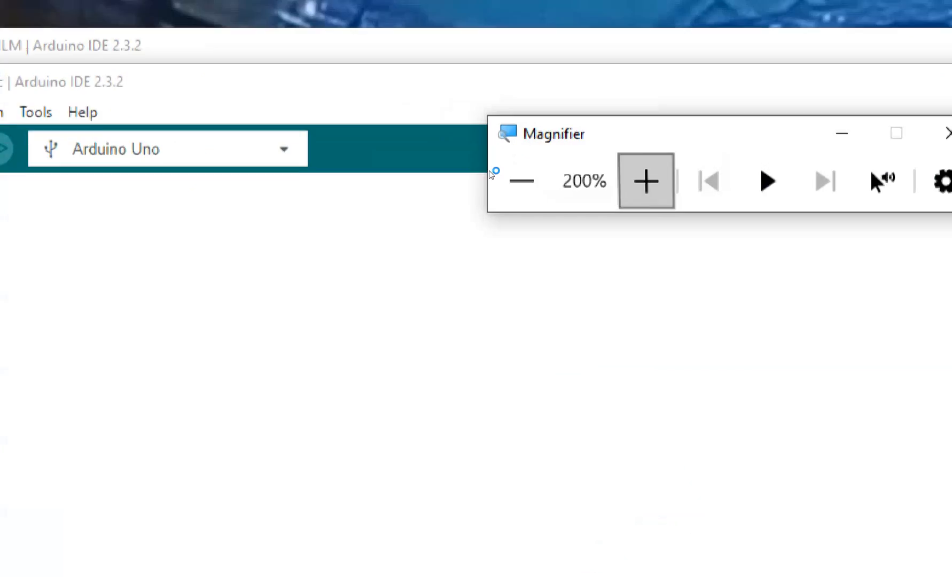
{"action": "left_click", "coordinate": [645, 181]}
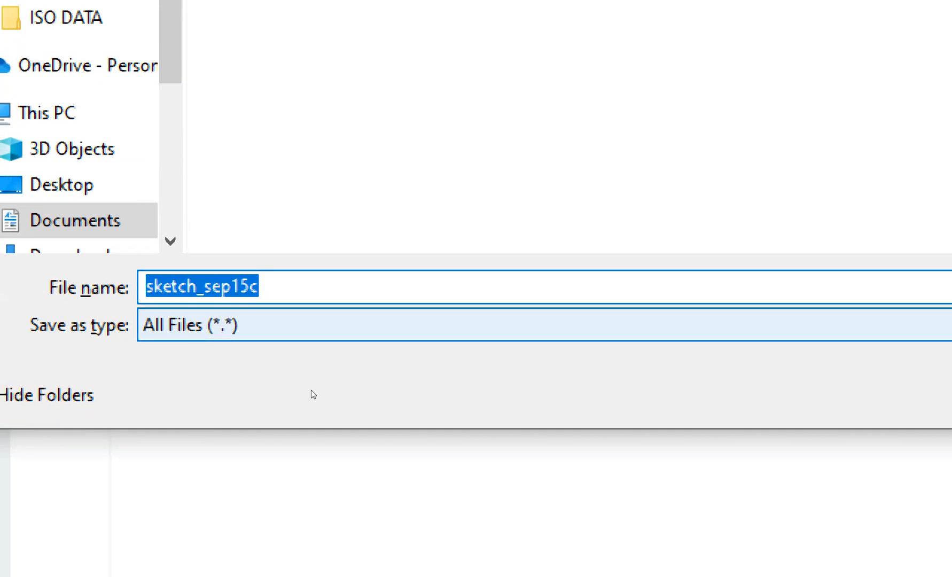
{"action": "type", "text": "RGBModuleTutorialByLearningMic"}
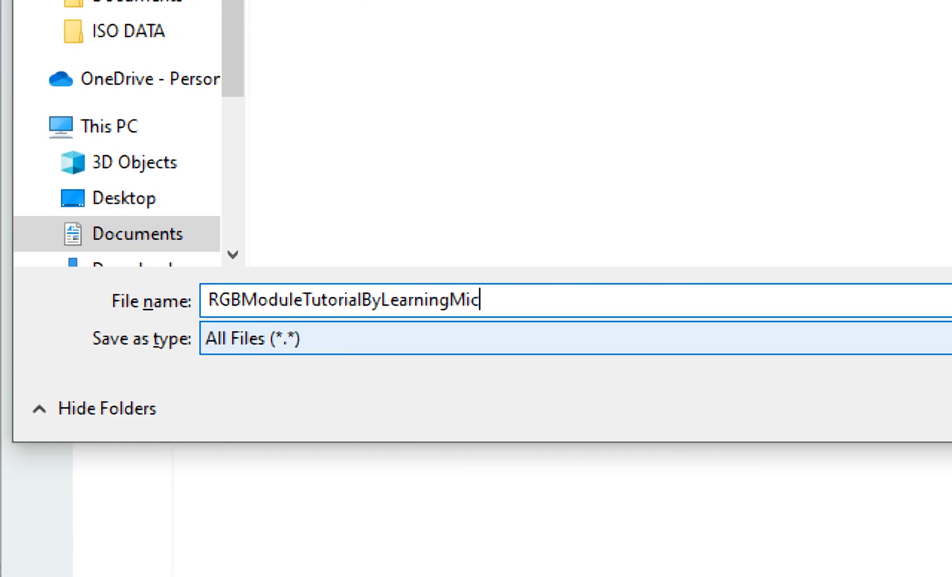
{"action": "type", "text": "rocontrollers"}
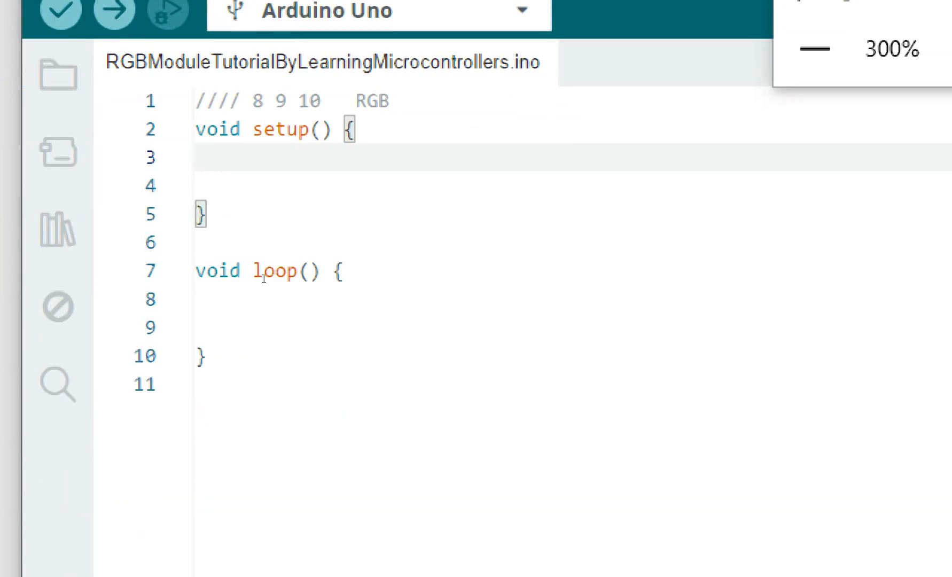
Write pinMode(8,OUTPUT); in setup().
{"action": "type", "text": "pinMode"}
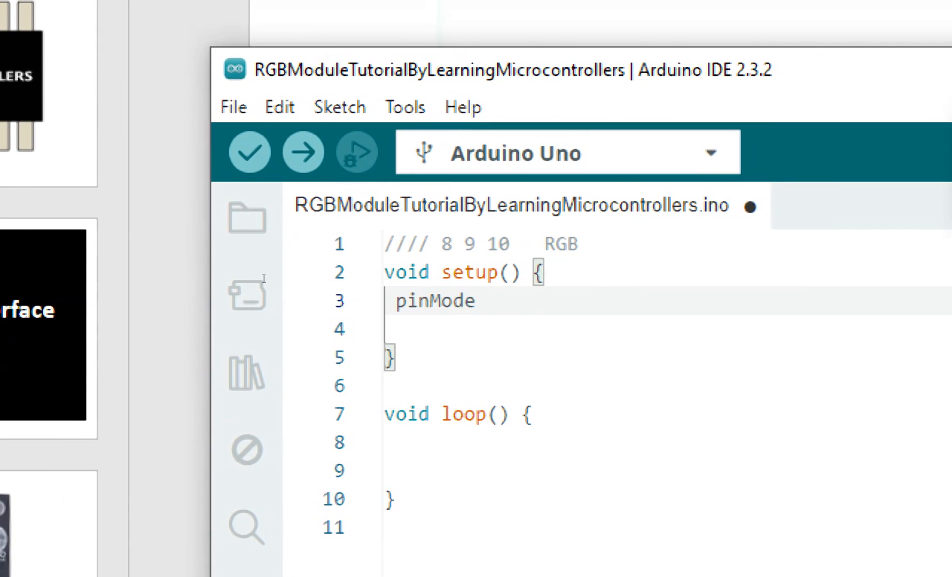
{"action": "type", "text": "(8,"}
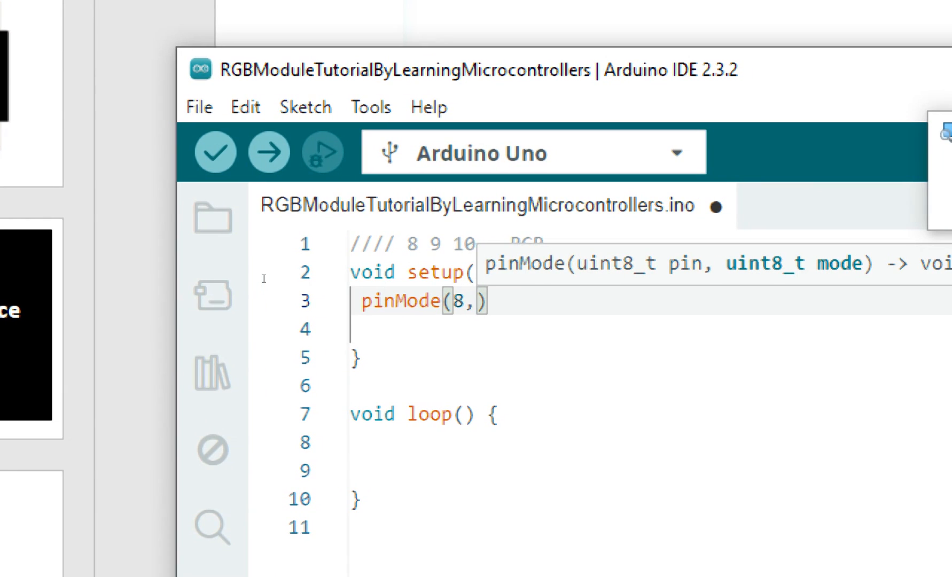
{"action": "type", "text": "OUTPUT"}
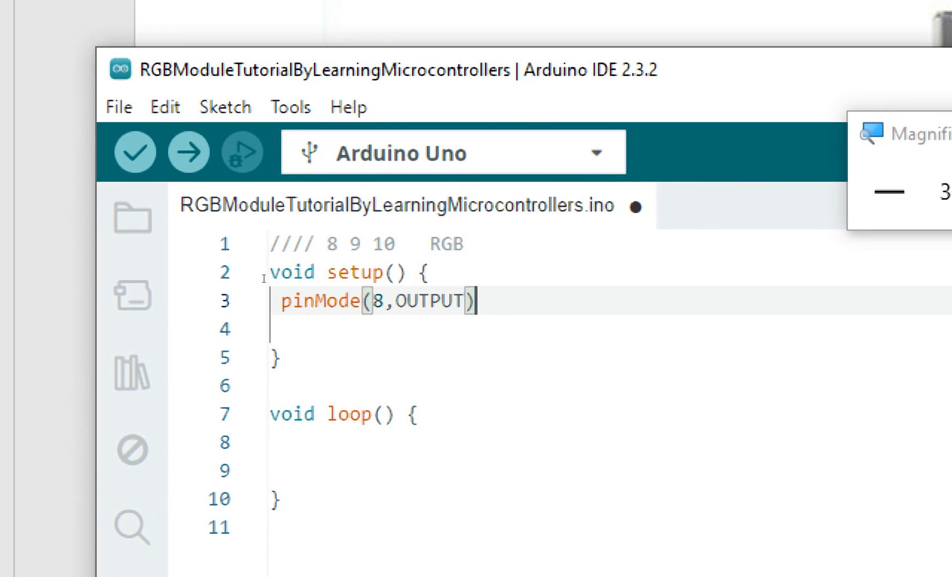
{"action": "type", "text": ";"}
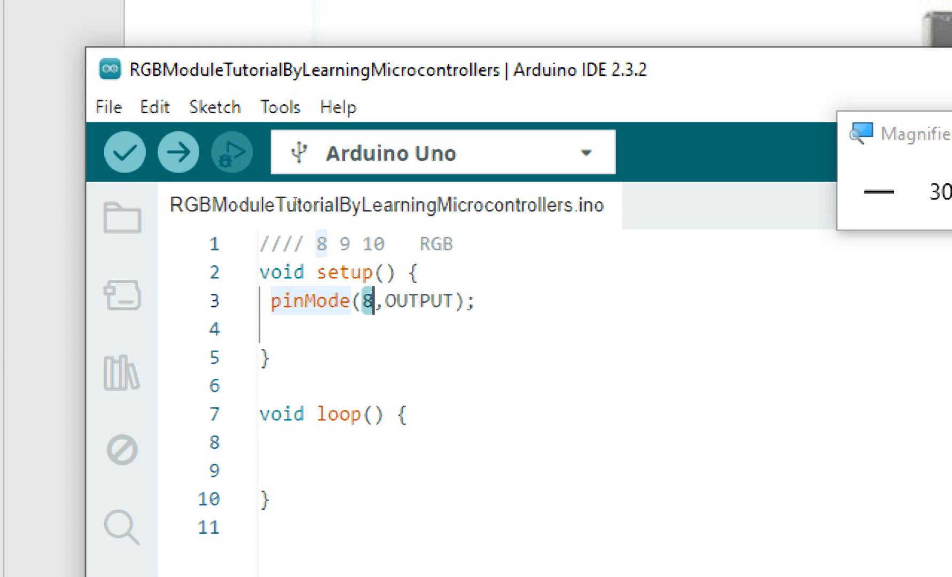
Duplicate the pinMode line for pins 9 and 10 and save the sketch.
{"action": "double_click", "coordinate": [411, 300]}
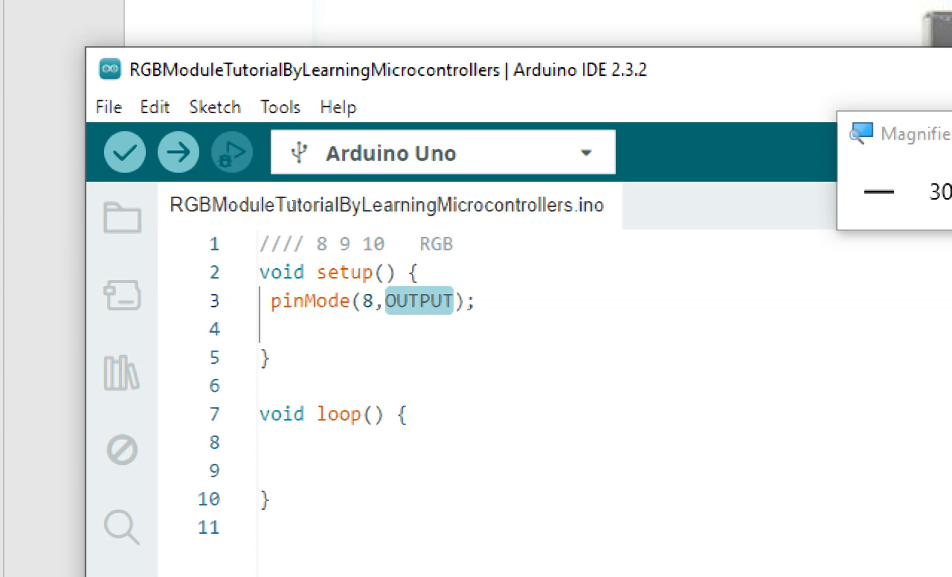
{"action": "left_click", "coordinate": [452, 300]}
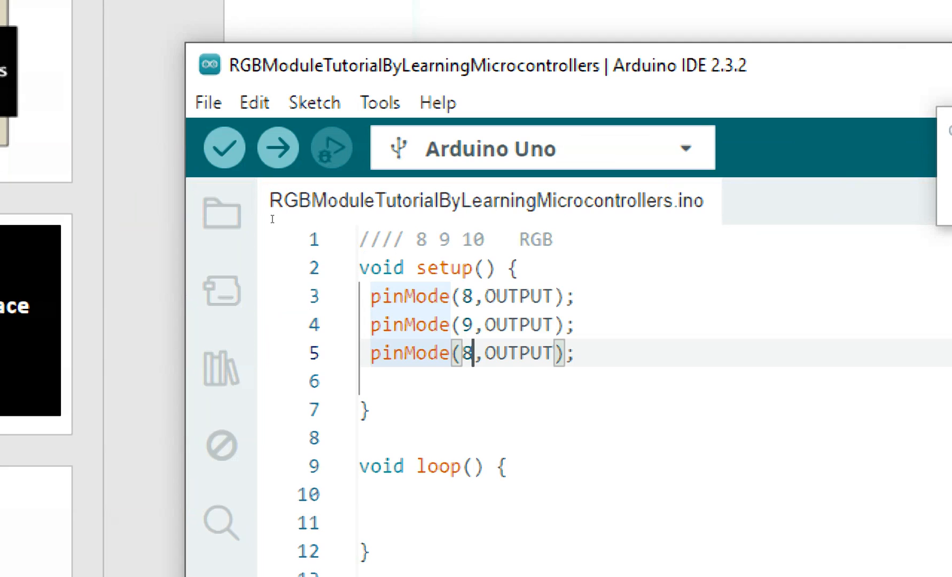
{"action": "type", "text": "10"}
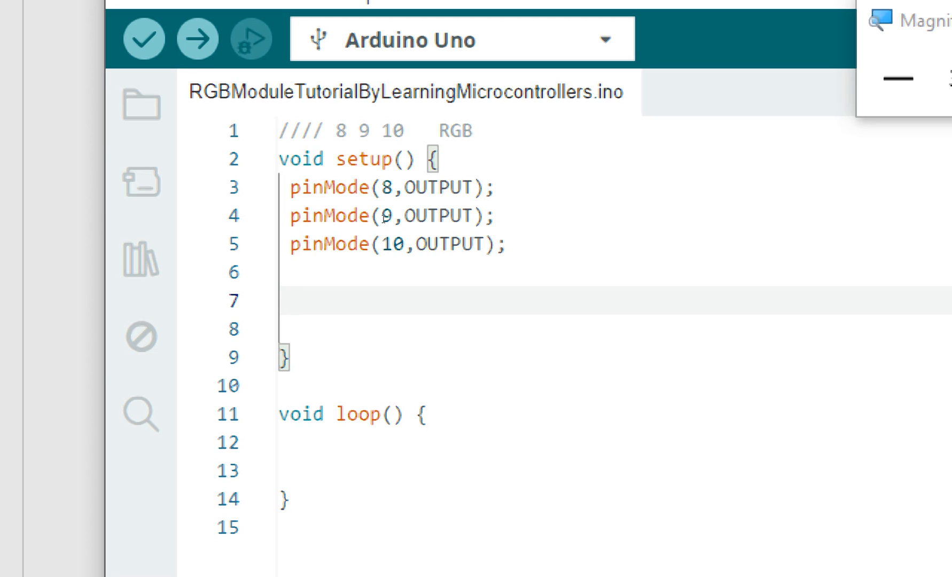
Write digitalWrite(8,LOW); in setup().
{"action": "type", "text": "digitalWrite"}
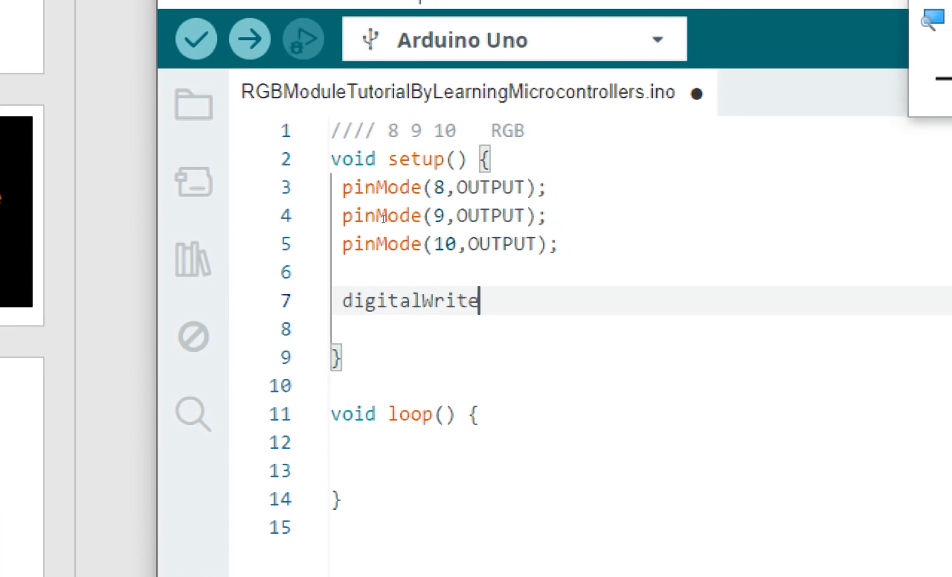
{"action": "type", "text": "()"}
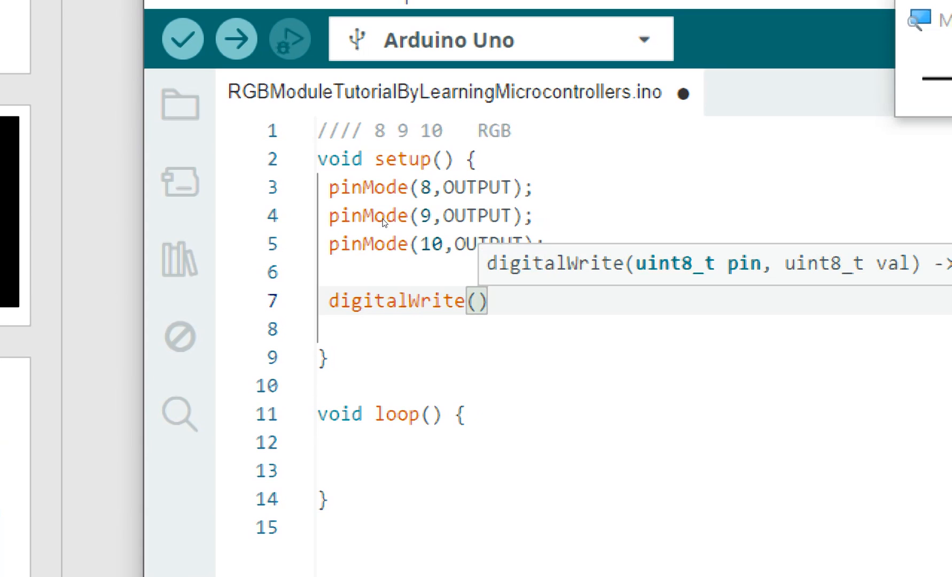
{"action": "type", "text": "8,"}
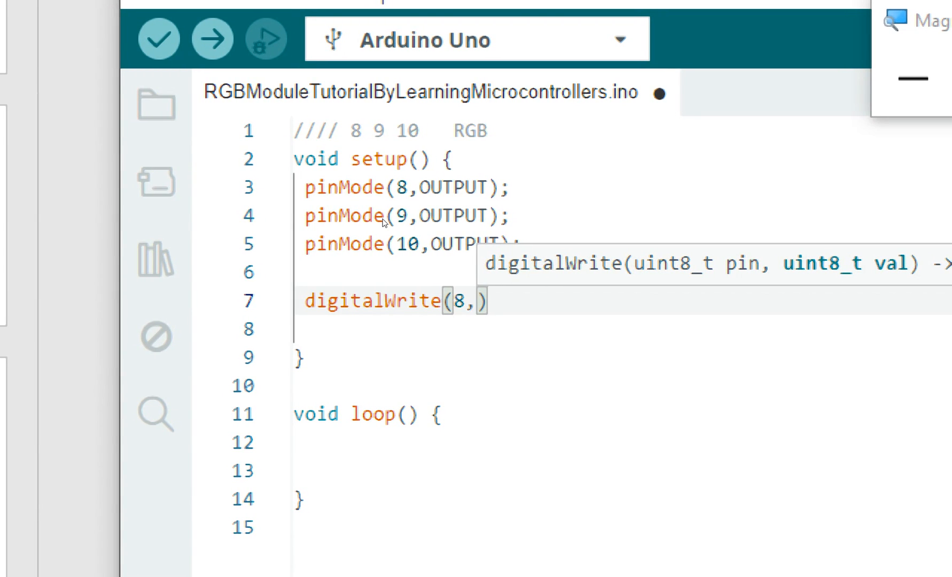
{"action": "type", "text": "LOW"}
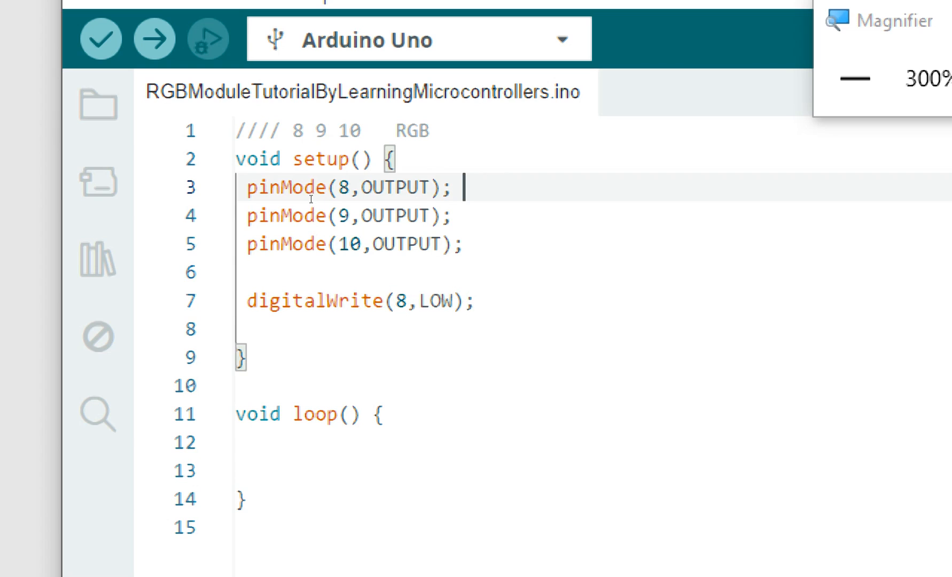
Comment the pin 8, 9 and 10 pinMode lines as //Red, // Green and // Blue.
{"action": "type", "text": "//Red"}
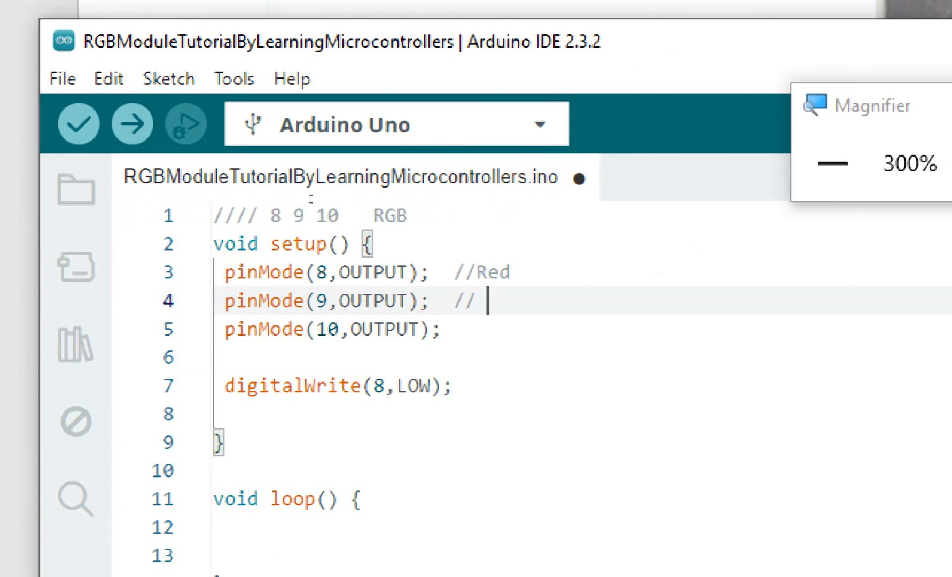
{"action": "type", "text": "Green"}
{"action": "left_click", "coordinate": [582, 329]}
{"action": "type", "text": "  //"}
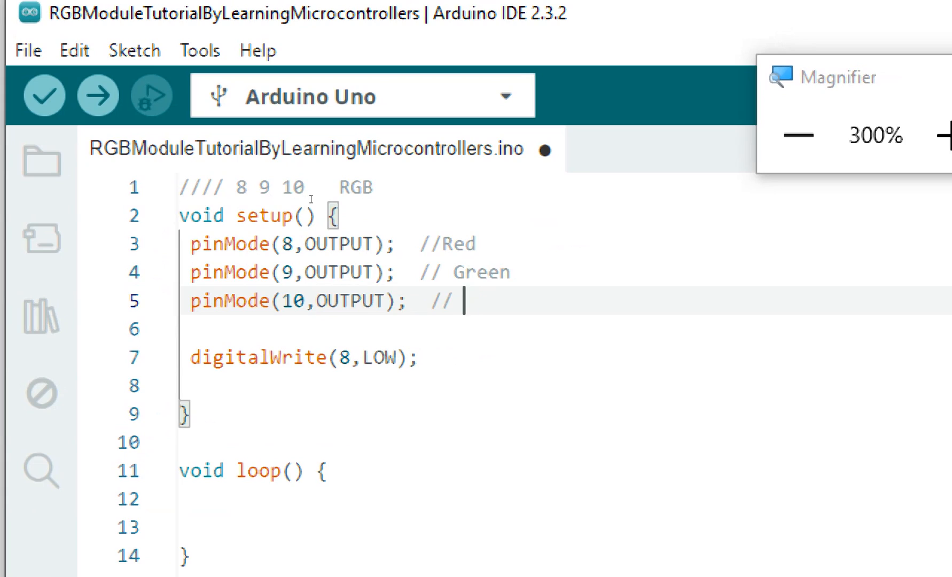
{"action": "type", "text": "Blue"}
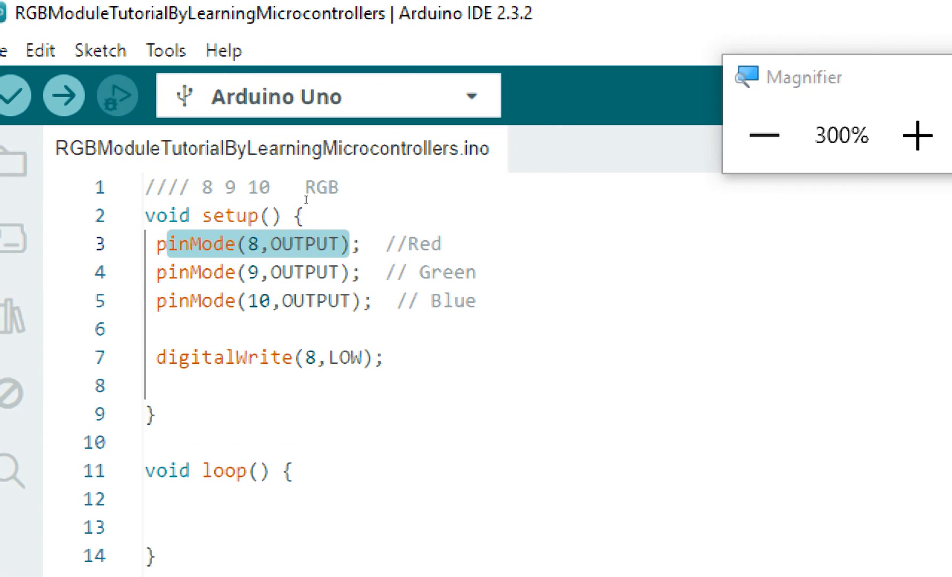
Add digitalWrite lines driving pins 9 and 10 LOW in setup().
{"action": "left_click", "coordinate": [301, 214]}
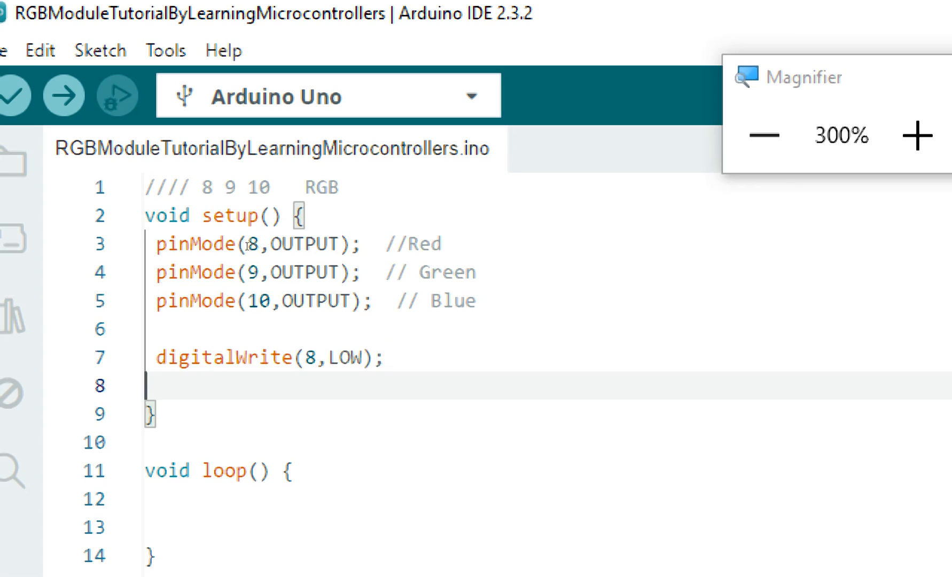
{"action": "type", "text": "digitalWrite(8,LOW);"}
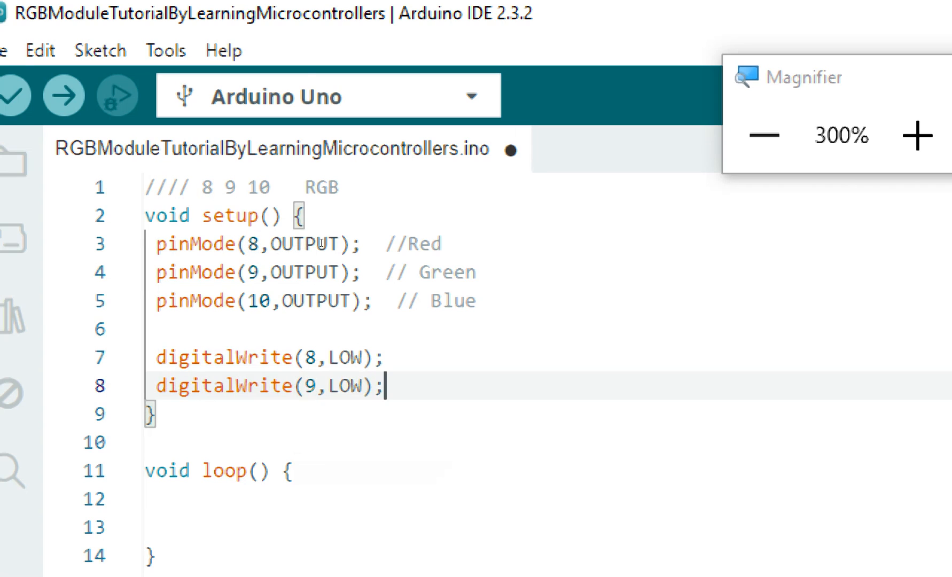
{"action": "type", "text": "'"}
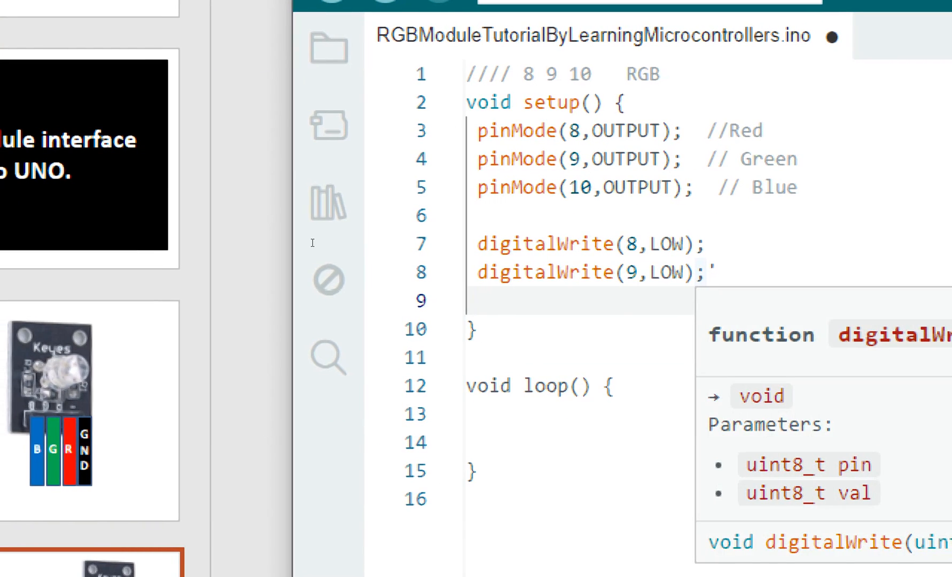
{"action": "type", "text": "digitalWrite(8,LOW);"}
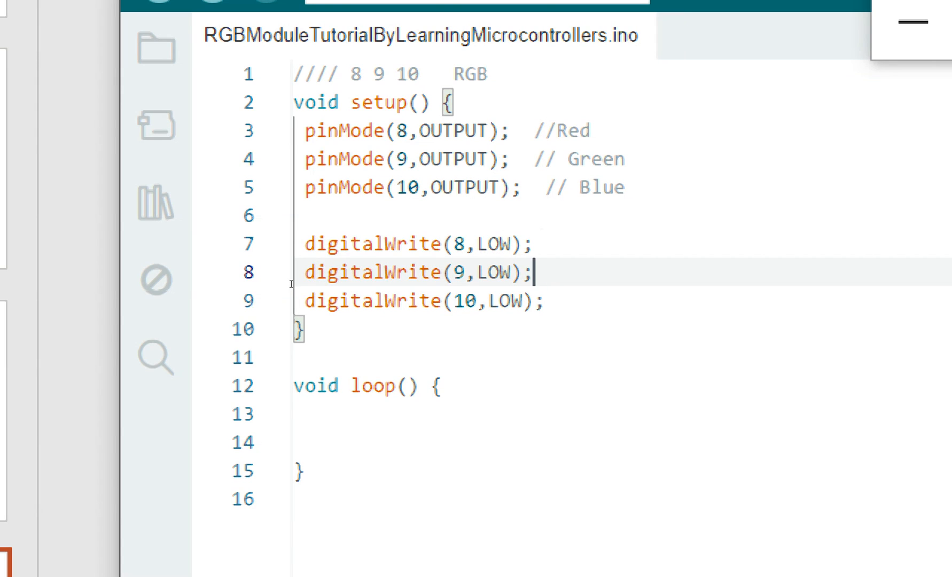
In loop(), set pin 8 HIGH, delay 500 ms, then write pin 8 LOW.
{"action": "scroll", "scroll_direction": "down", "scroll_amount": 3}
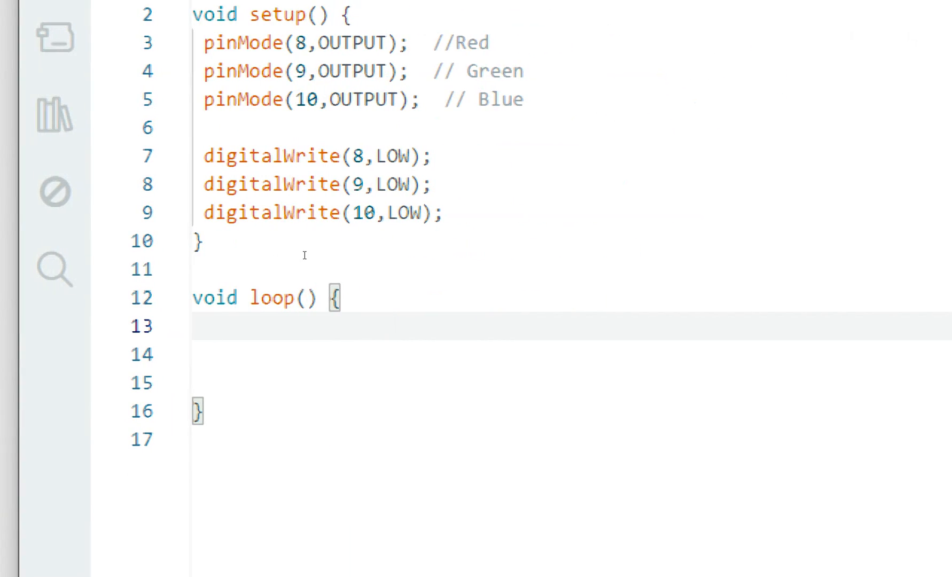
{"action": "left_click_drag", "start_coordinate": [203, 156], "coordinate": [441, 213]}
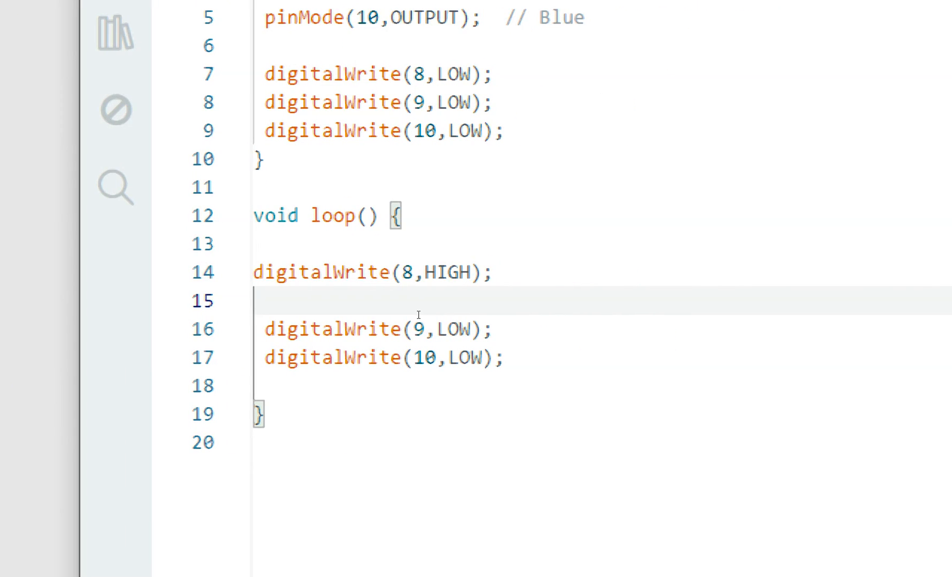
{"action": "type", "text": "delay(500);"}
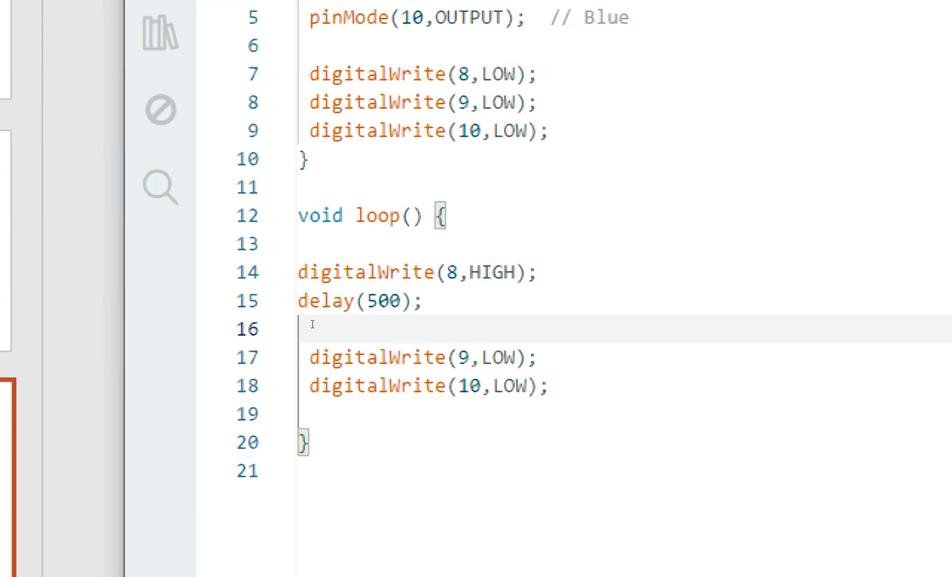
{"action": "double_click", "coordinate": [416, 272]}
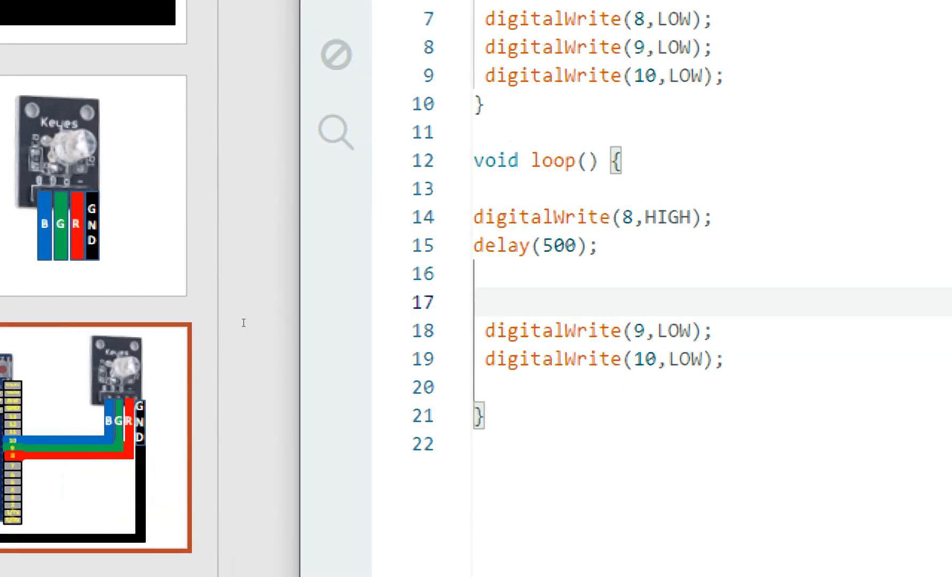
{"action": "type", "text": "digitalWrite(8,HIGH);"}
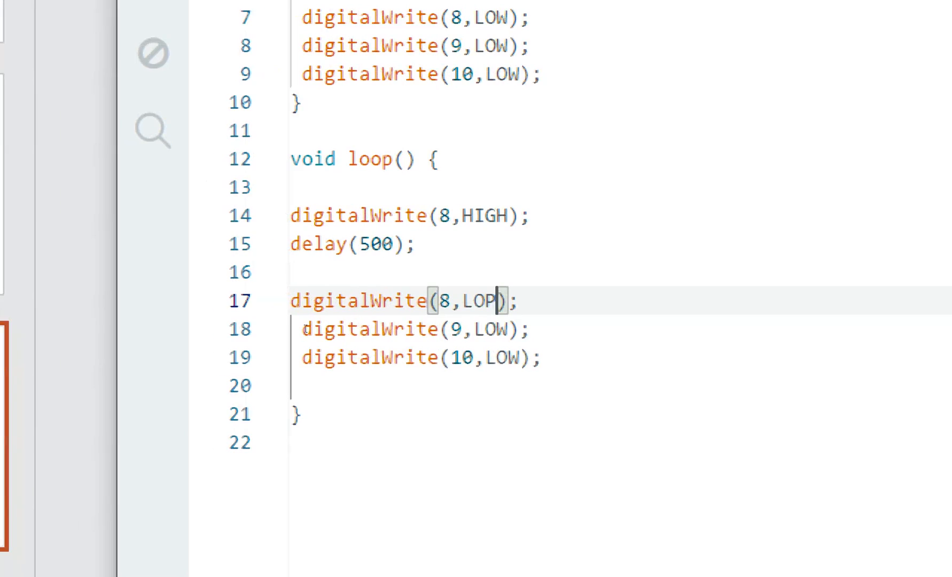
Set pin 9 HIGH after pin 8 goes LOW and add a delay(500).
{"action": "type", "text": "W"}
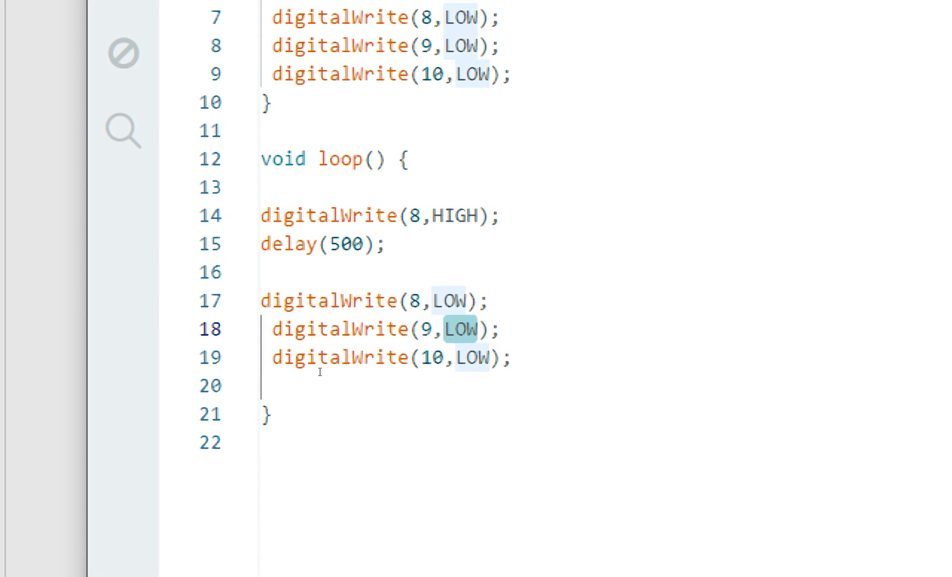
{"action": "type", "text": "HIGH"}
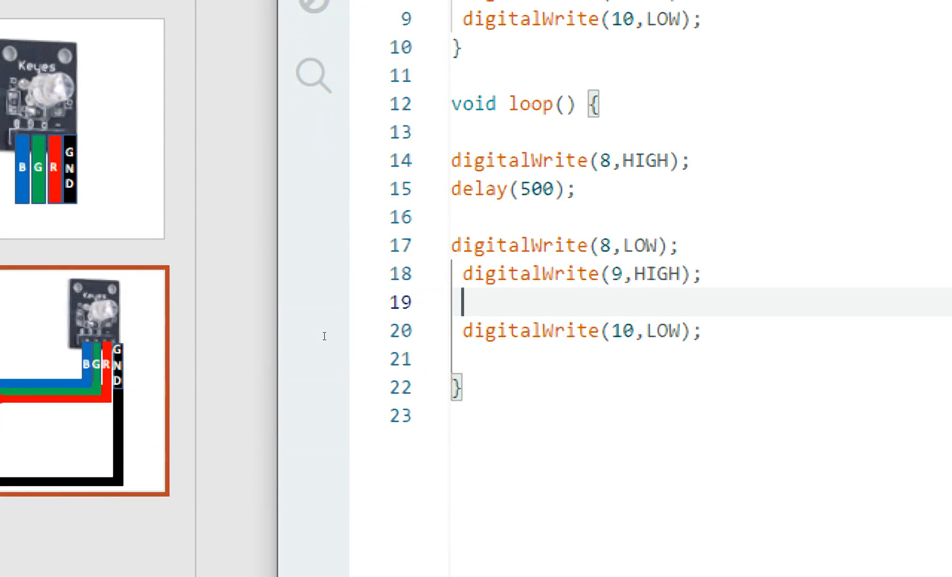
{"action": "type", "text": "delay(500);"}
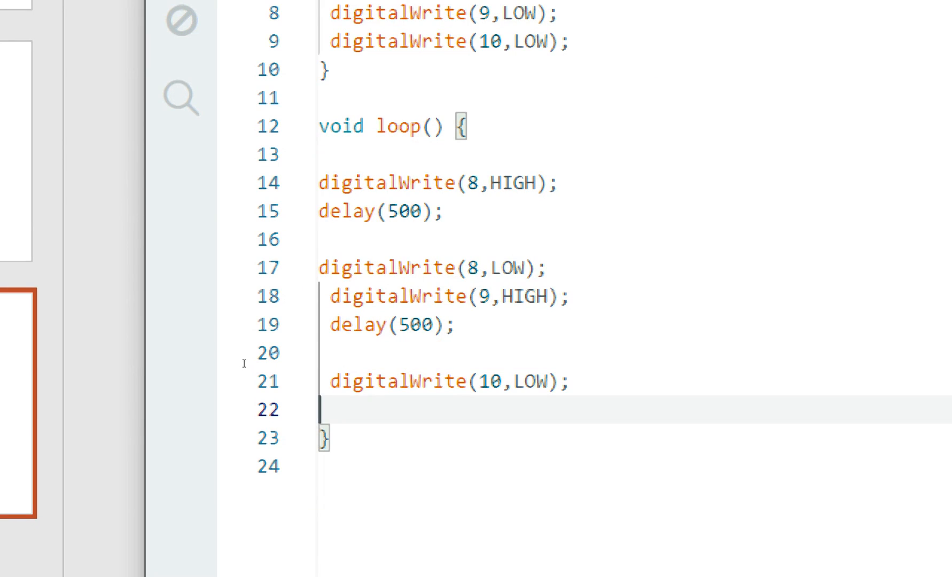
Add digitalWrite(9,LOW); digitalWrite(10,HIGH); delay(500); to loop() and upload to the Uno.
{"action": "type", "text": "digitalWrite(9,LOW);"}
{"action": "left_click", "coordinate": [449, 381]}
{"action": "type", "text": "HIGH"}
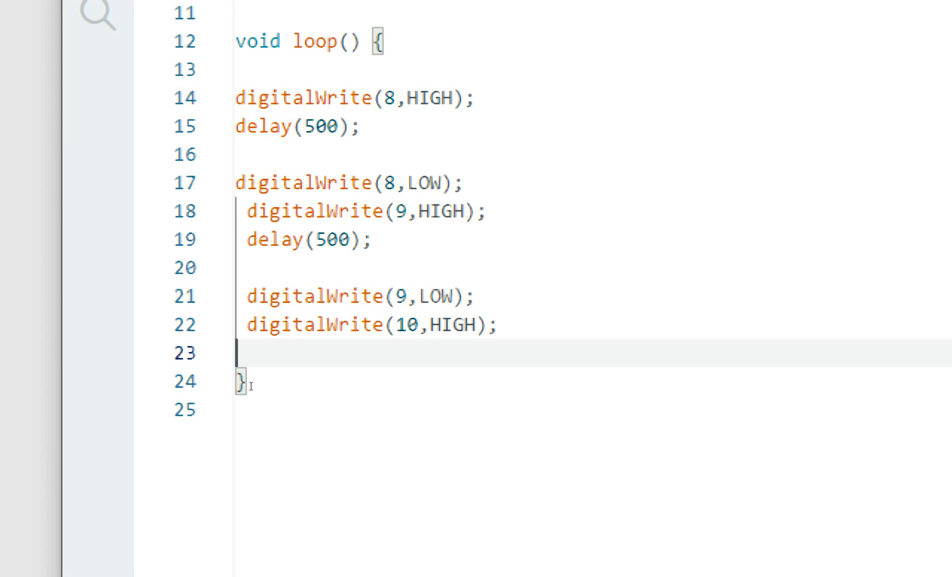
{"action": "type", "text": "delay(500);"}
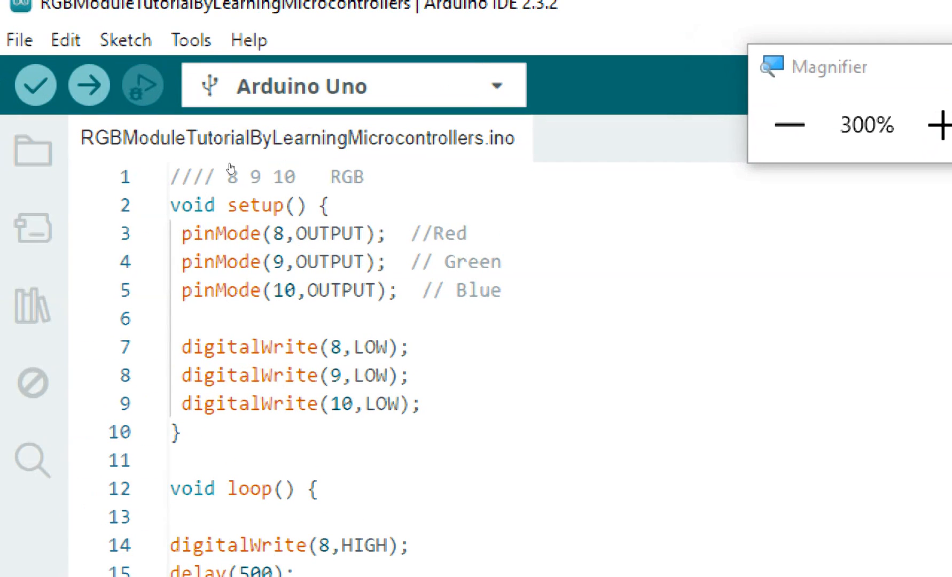
{"action": "left_click", "coordinate": [88, 85]}
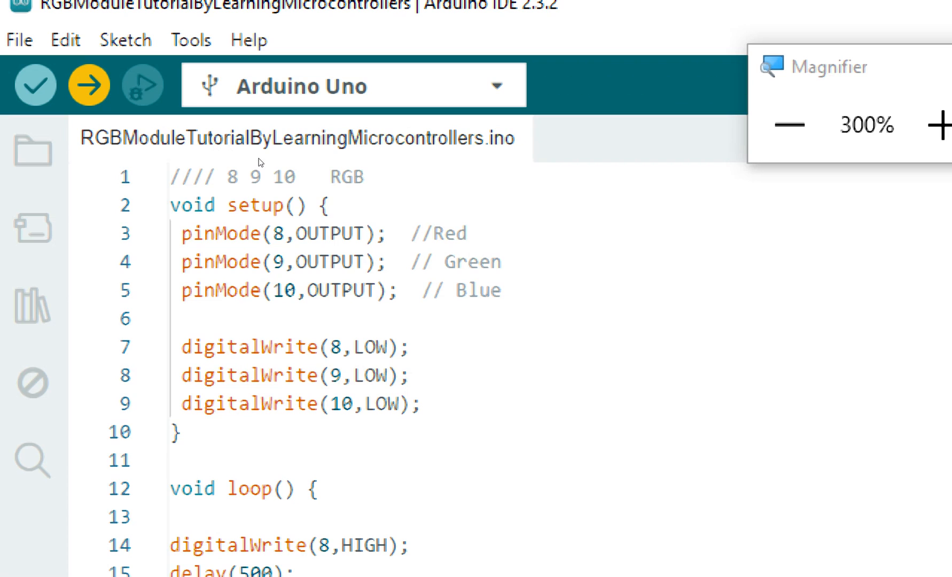
{"action": "left_click", "coordinate": [88, 84]}
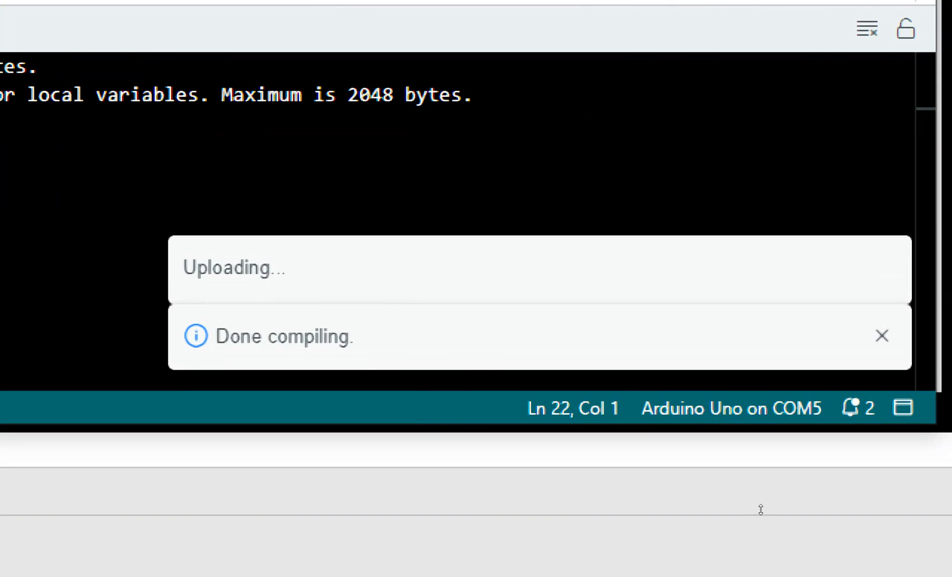